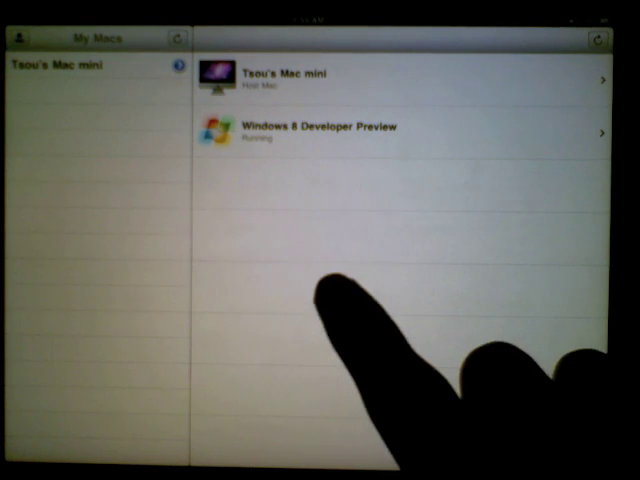
pyautogui.moveTo(330, 300)
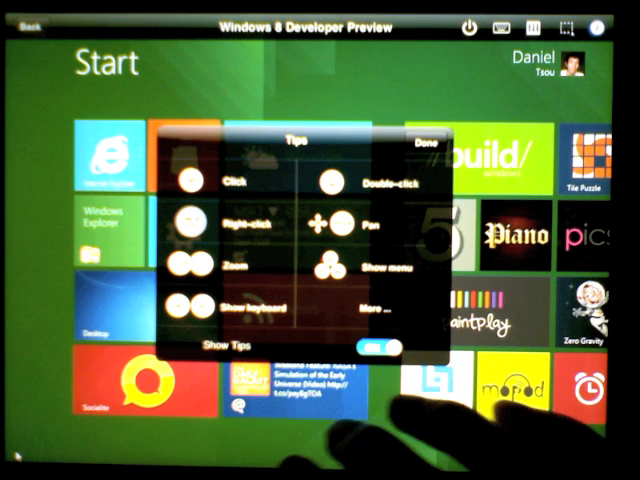
# Step: Open the full gesture help (mouse select, mouse scroll) from the Tips overlay's More... link
pyautogui.click(380, 306)
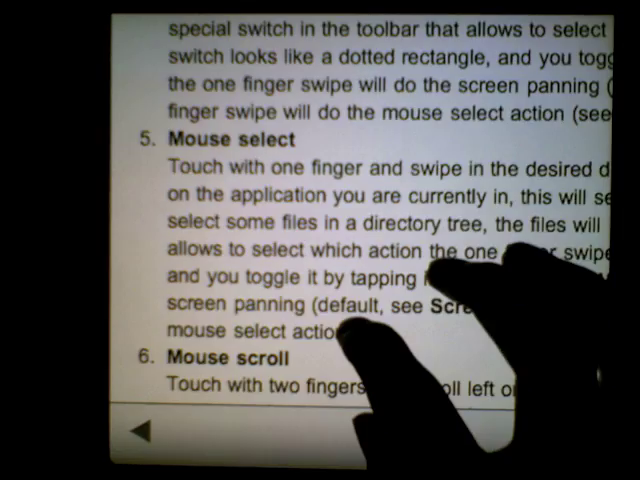
pyautogui.scroll(-3)
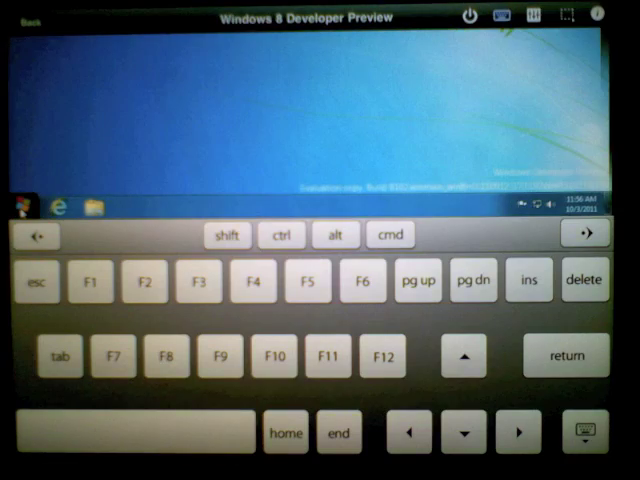
# Step: Toggle the special-keys keyboard over the Windows 8 Developer Preview Start screen
pyautogui.click(282, 235)
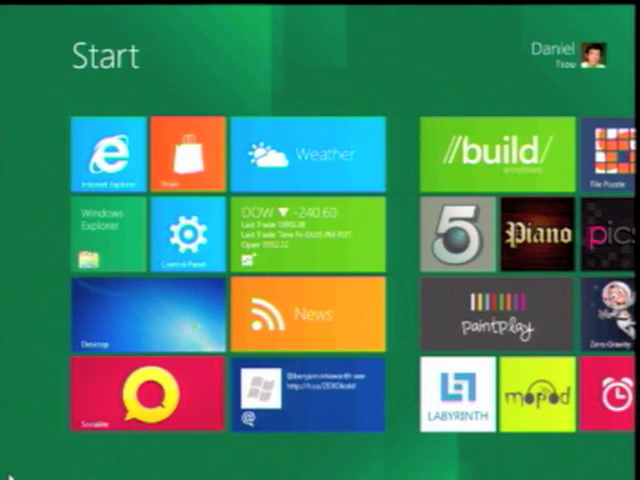
pyautogui.moveTo(383, 86)
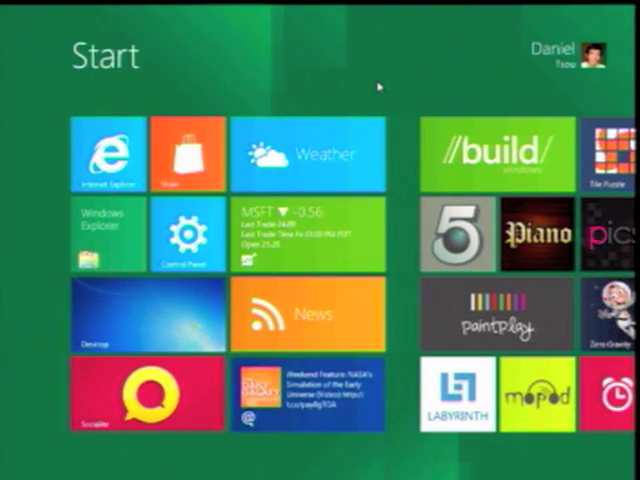
pyautogui.moveTo(400, 278)
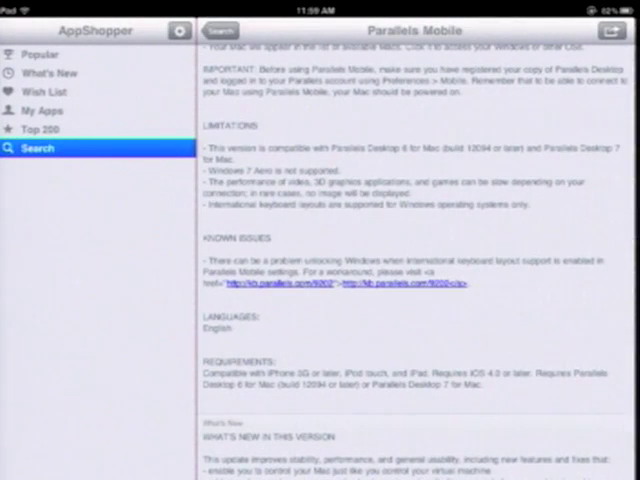
# Step: Scroll the AppShopper Parallels Mobile page to What's New and the App activity history
pyautogui.scroll(-3)
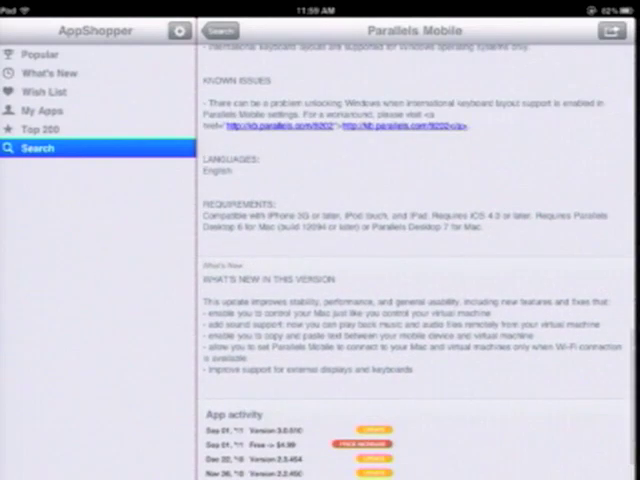
pyautogui.scroll(3)
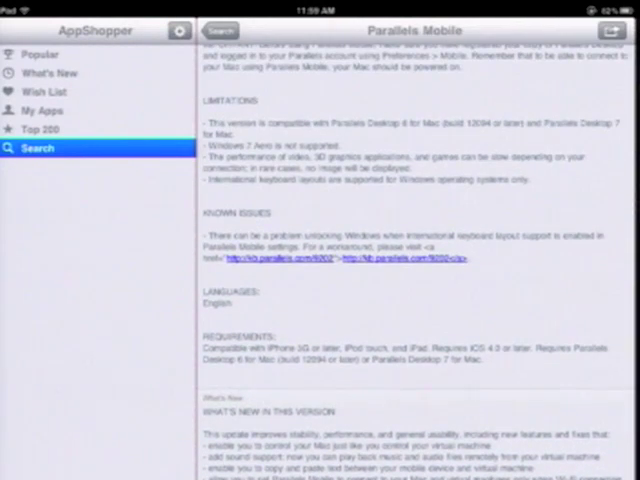
pyautogui.scroll(-3)
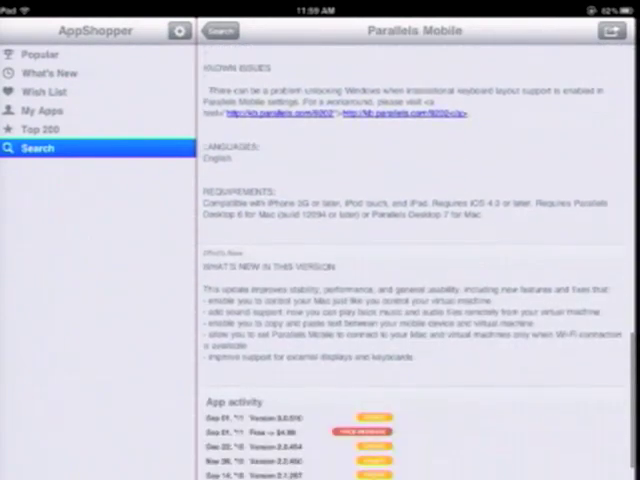
pyautogui.scroll(3)
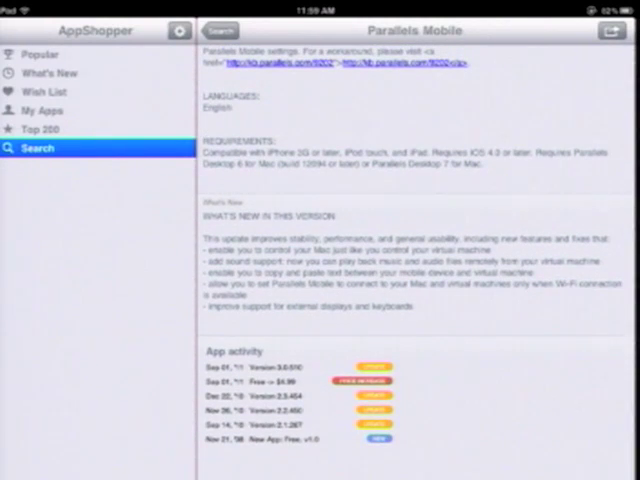